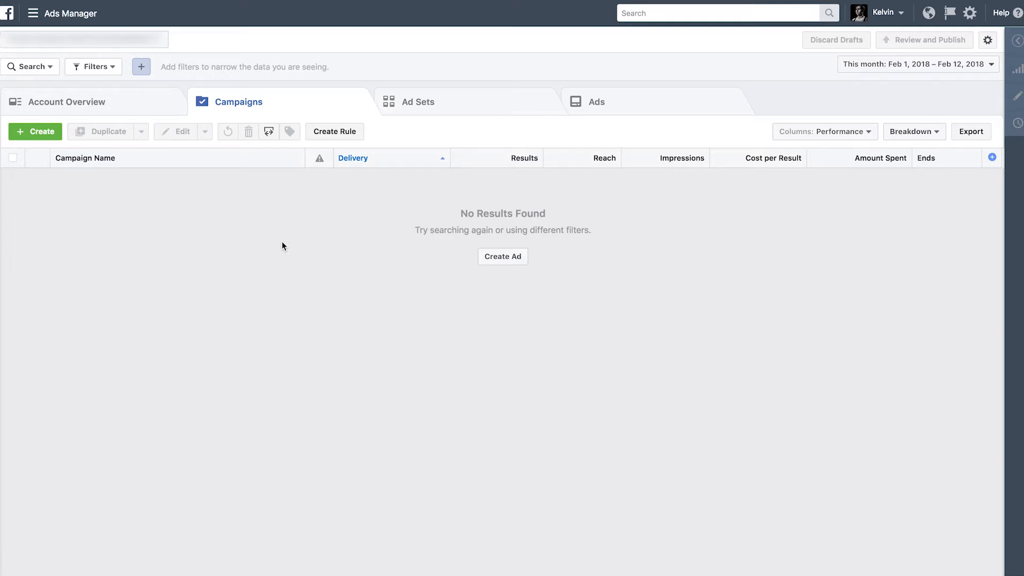
# Go from the Ads Manager menu to the Pixels page under Events Manager
pyautogui.click(32, 13)
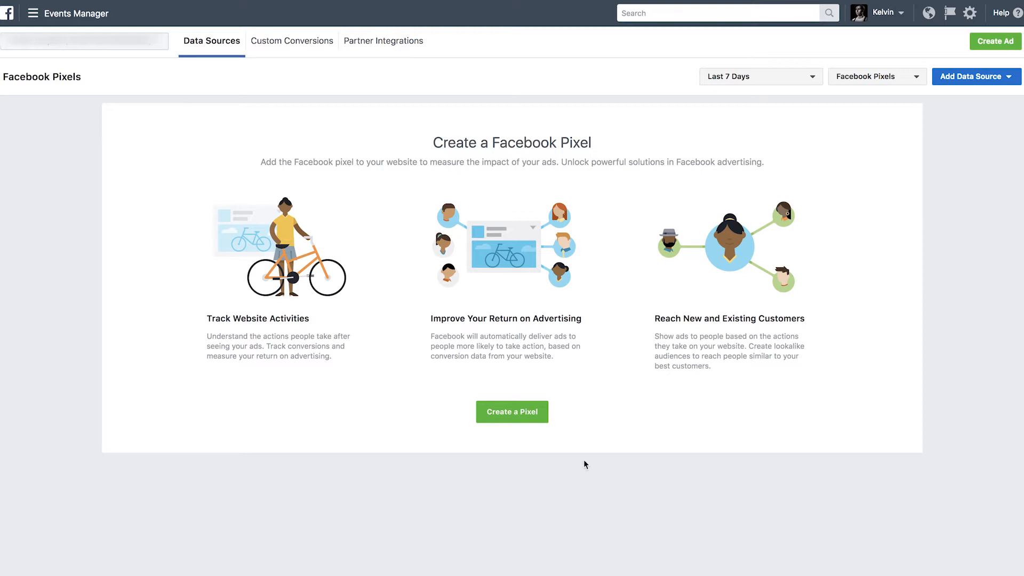
# Create a new Facebook pixel, keeping its default name
pyautogui.click(512, 411)
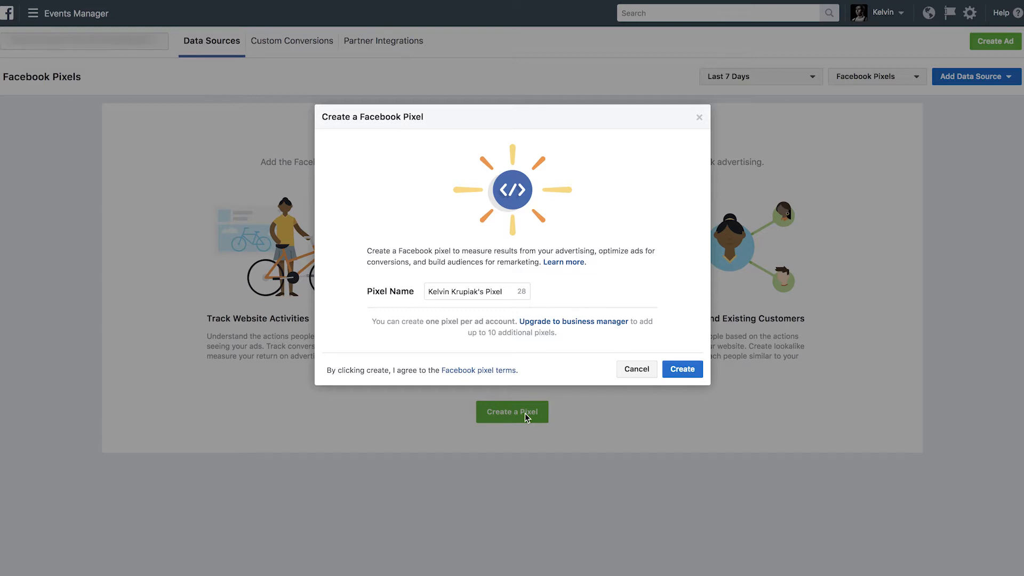
pyautogui.click(682, 369)
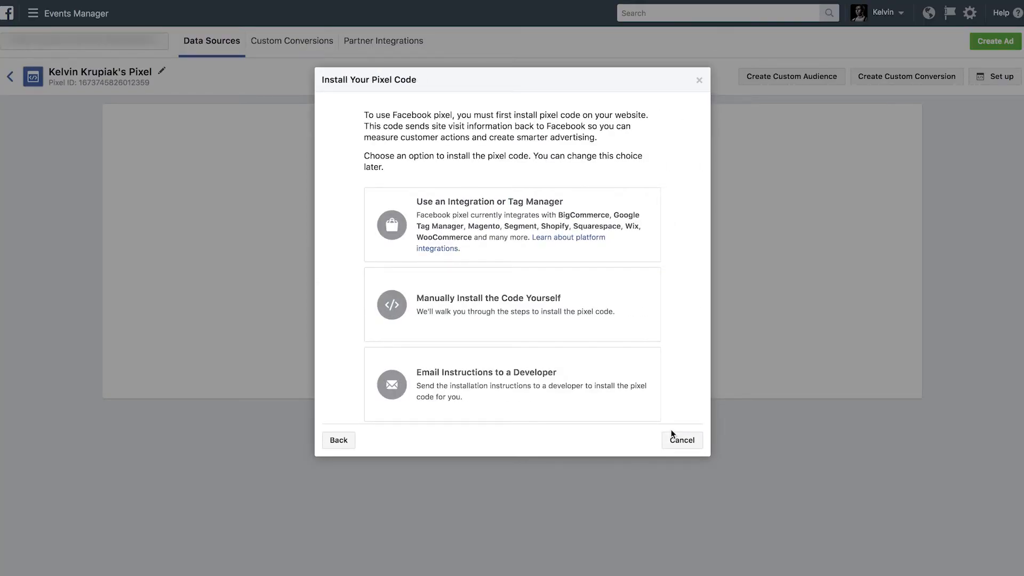
pyautogui.moveTo(616, 387)
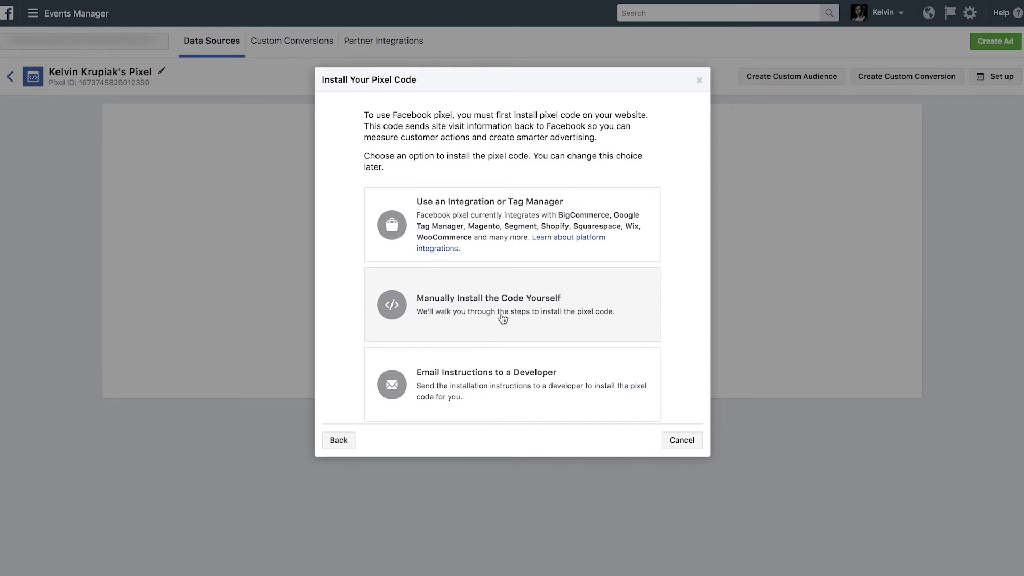
# Choose 'Manually Install the Code Yourself' to bring up the installation walkthrough
pyautogui.click(488, 305)
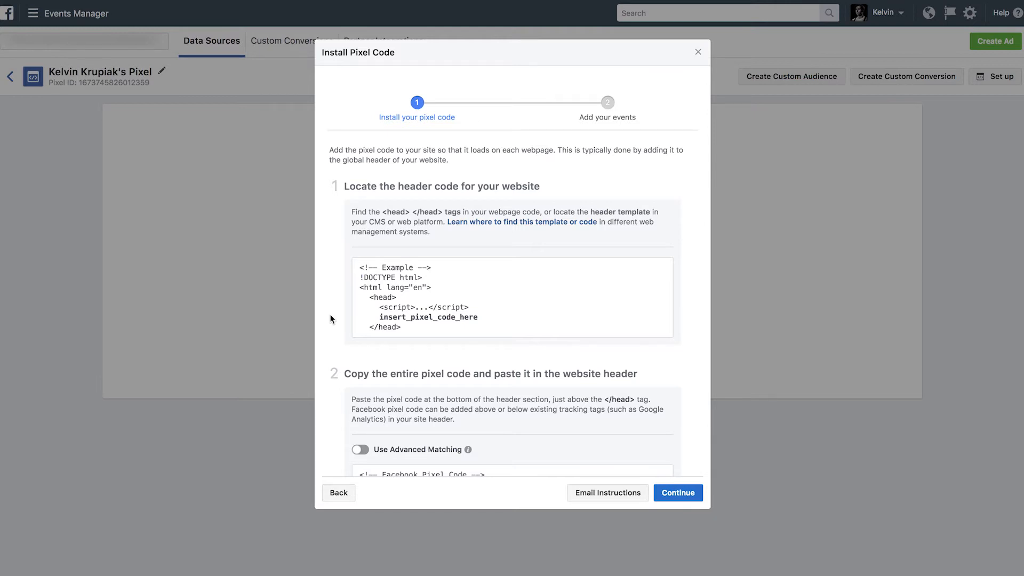
# Copy the full pixel code from step 2, then continue to the add-events step
pyautogui.scroll(-3)
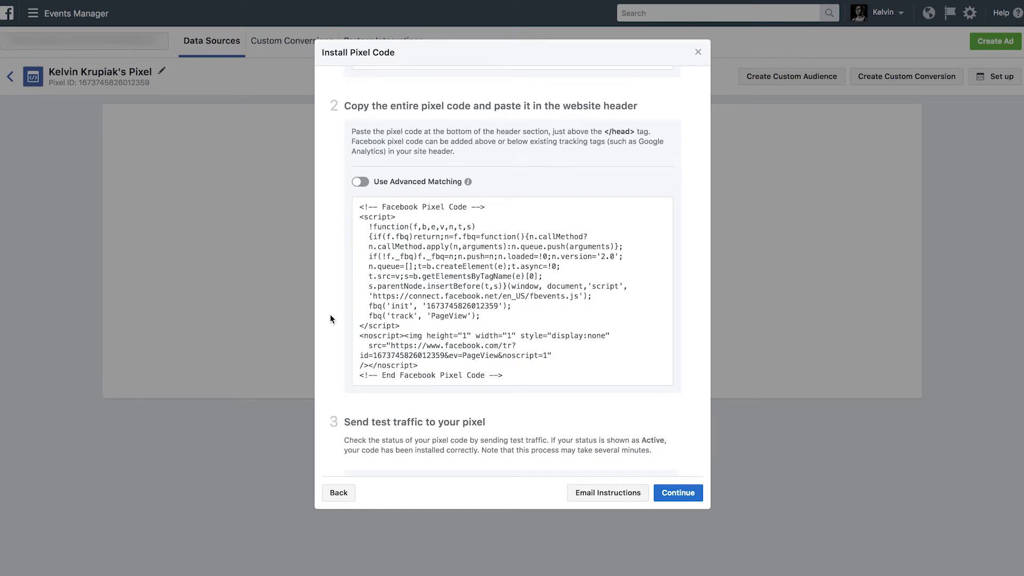
pyautogui.click(511, 291)
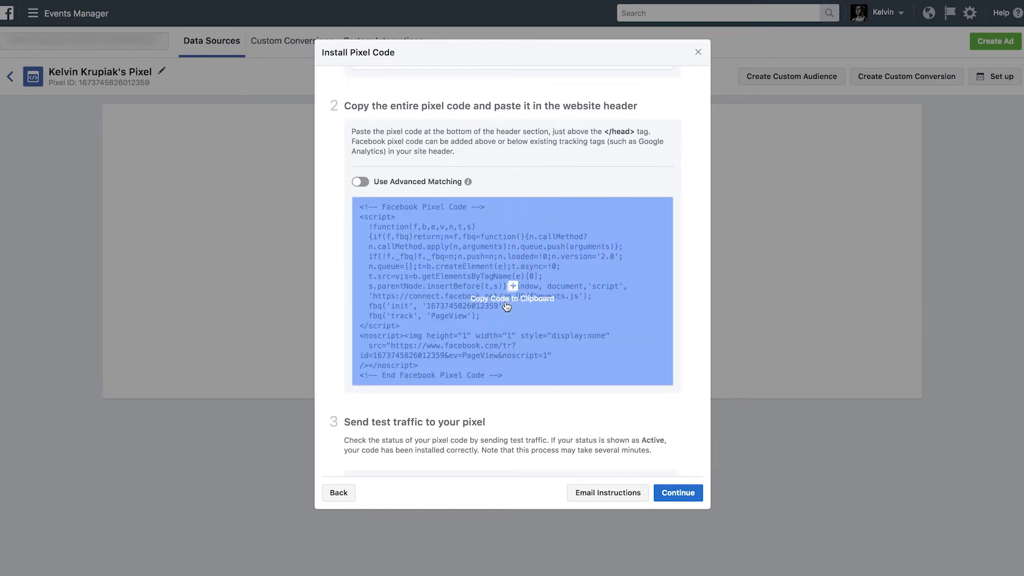
pyautogui.click(512, 290)
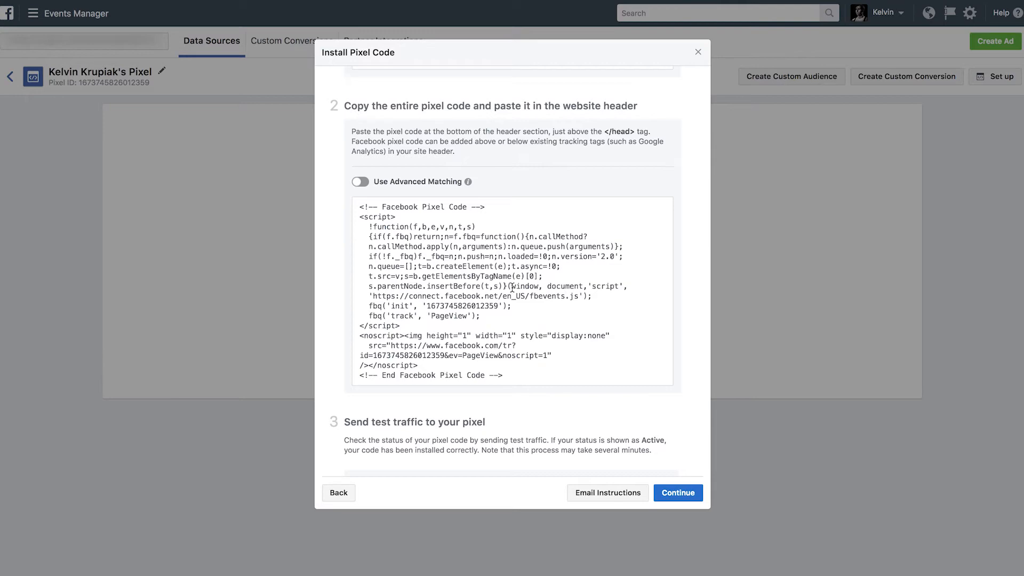
pyautogui.click(511, 274)
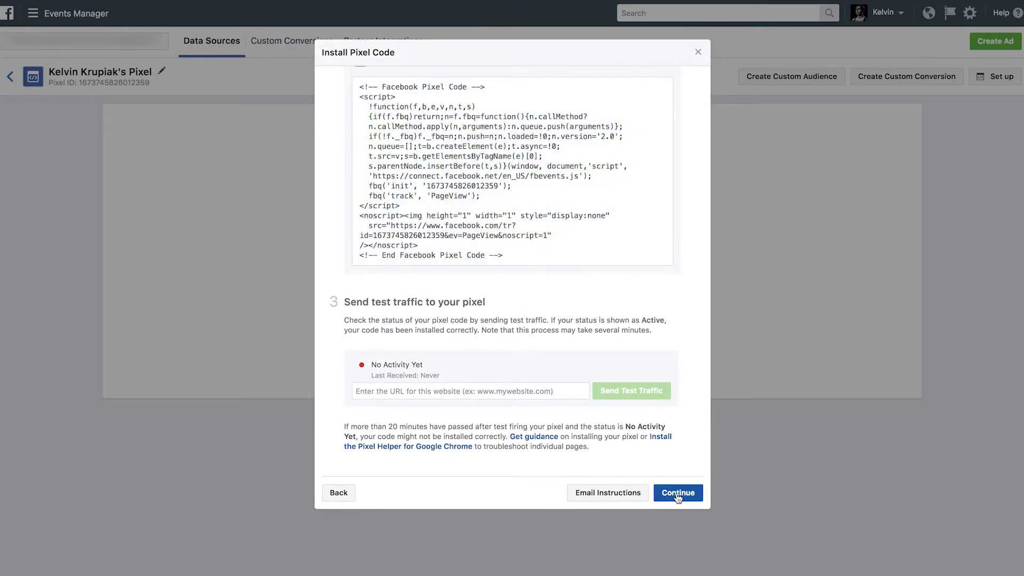
pyautogui.click(678, 492)
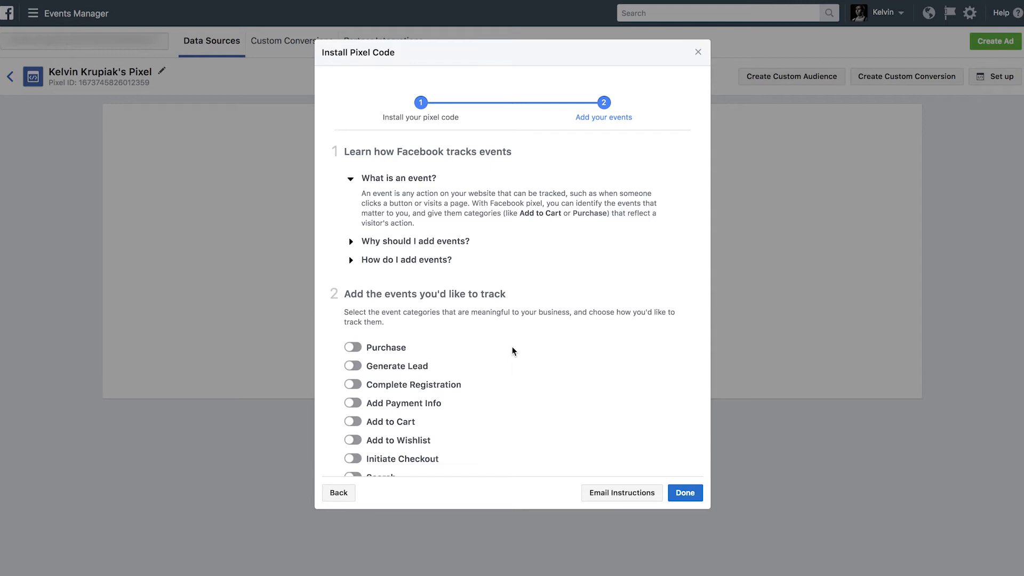
# Scroll through the event types and finish the pixel guide with Done
pyautogui.scroll(-3)
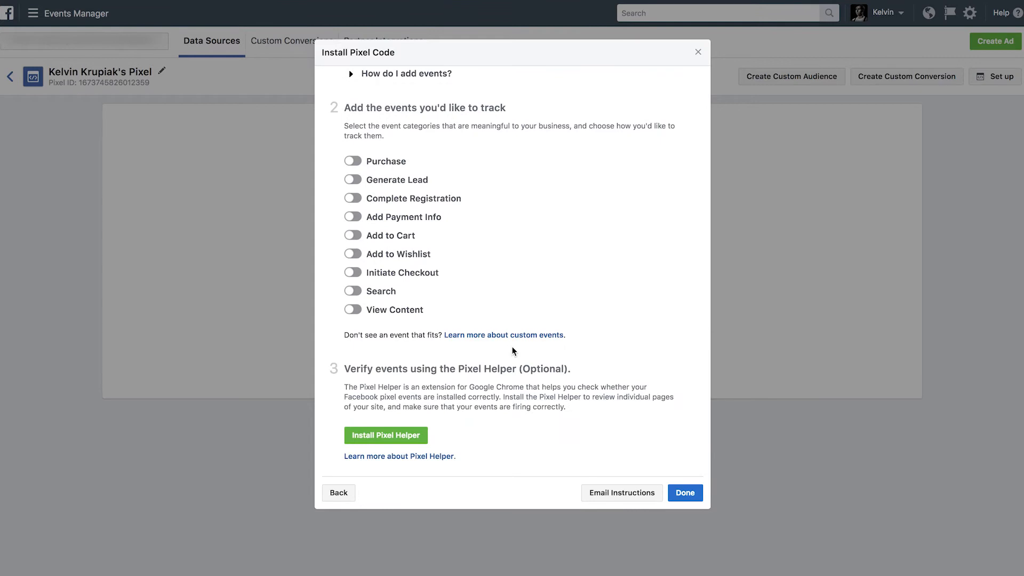
pyautogui.click(684, 492)
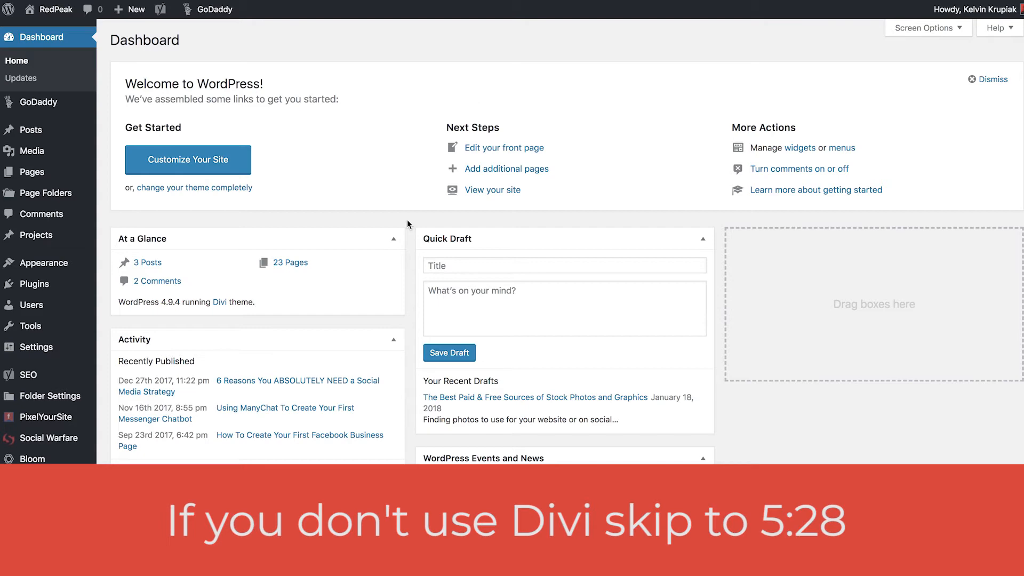
pyautogui.moveTo(70, 416)
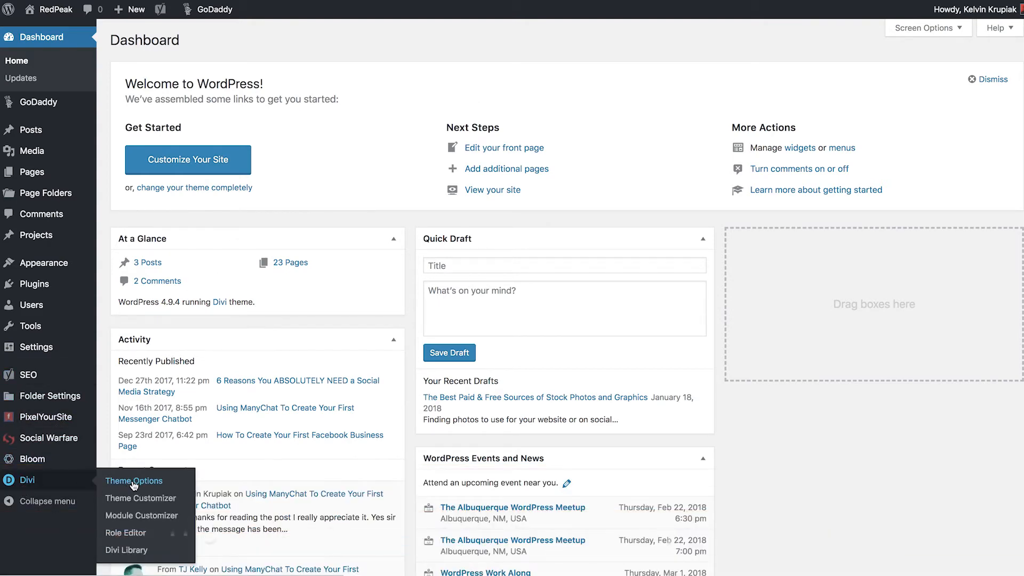
# Check the pixel code in the head field of Divi Theme Options' Integration settings
pyautogui.click(134, 480)
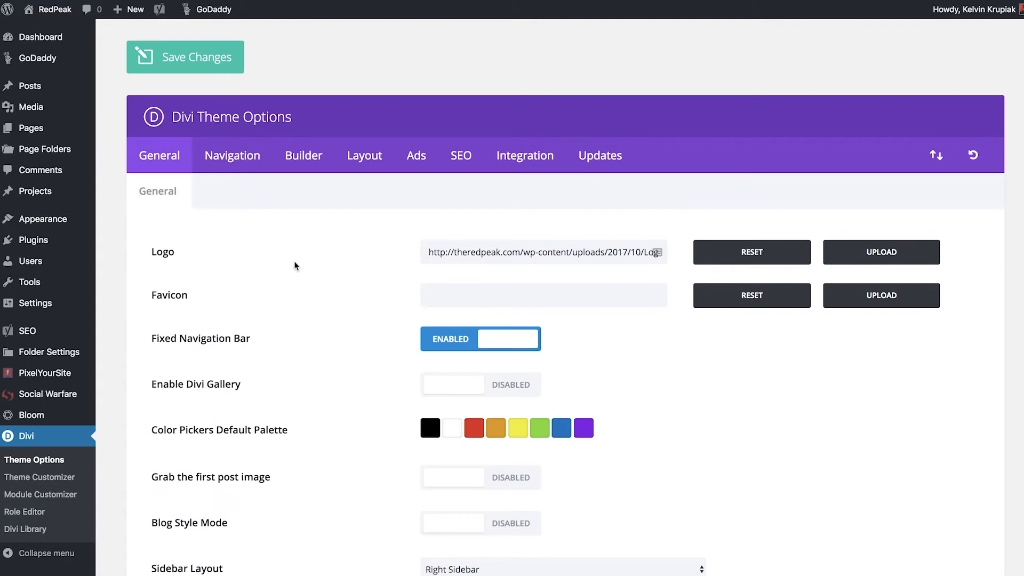
pyautogui.click(525, 155)
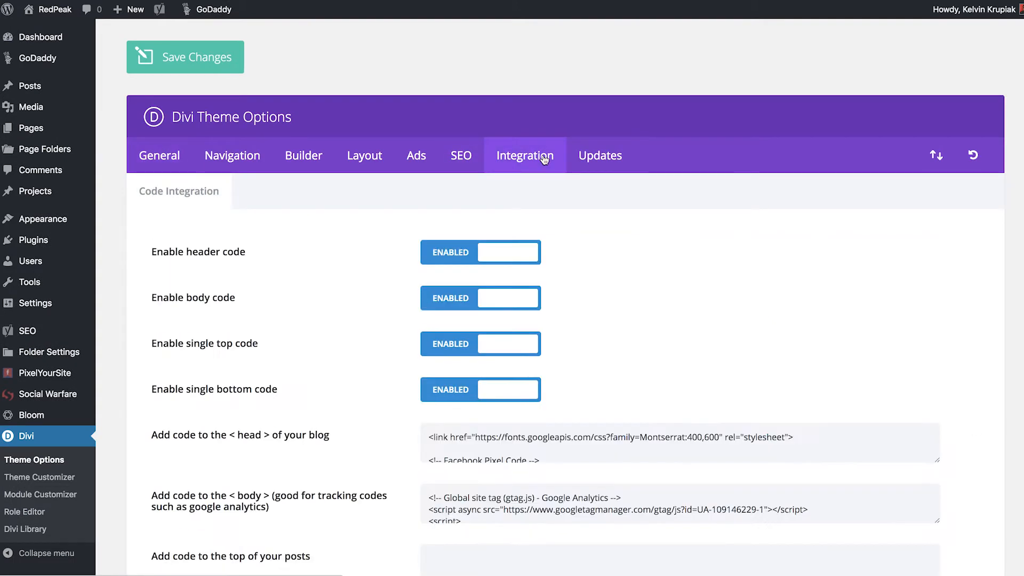
pyautogui.scroll(-3)
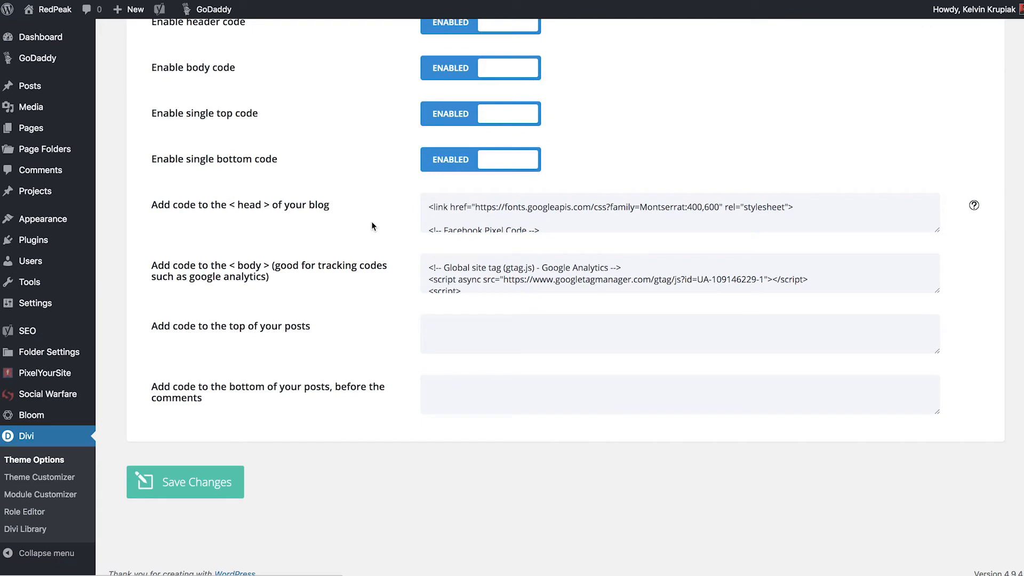
pyautogui.moveTo(361, 234)
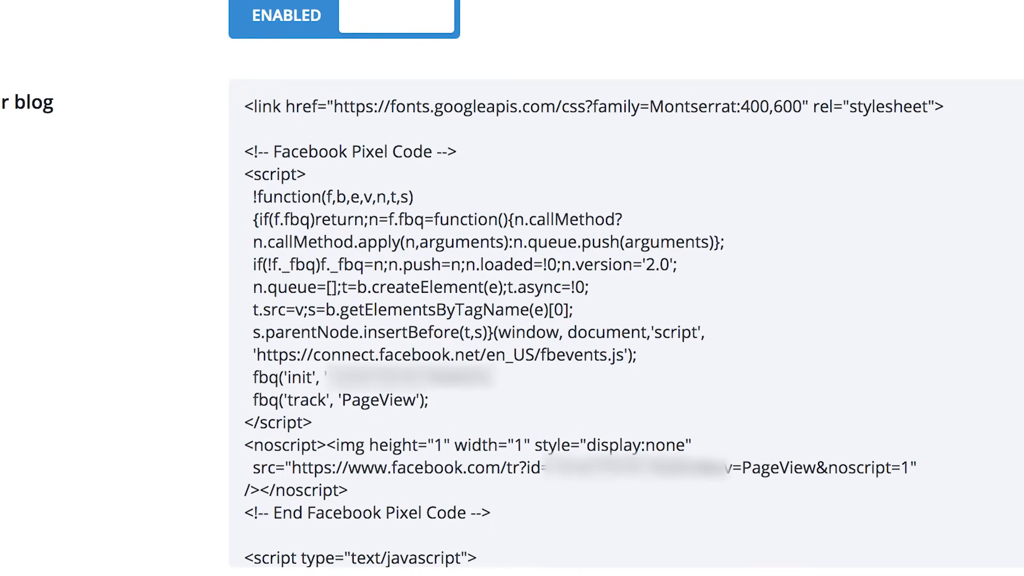
pyautogui.scroll(-3)
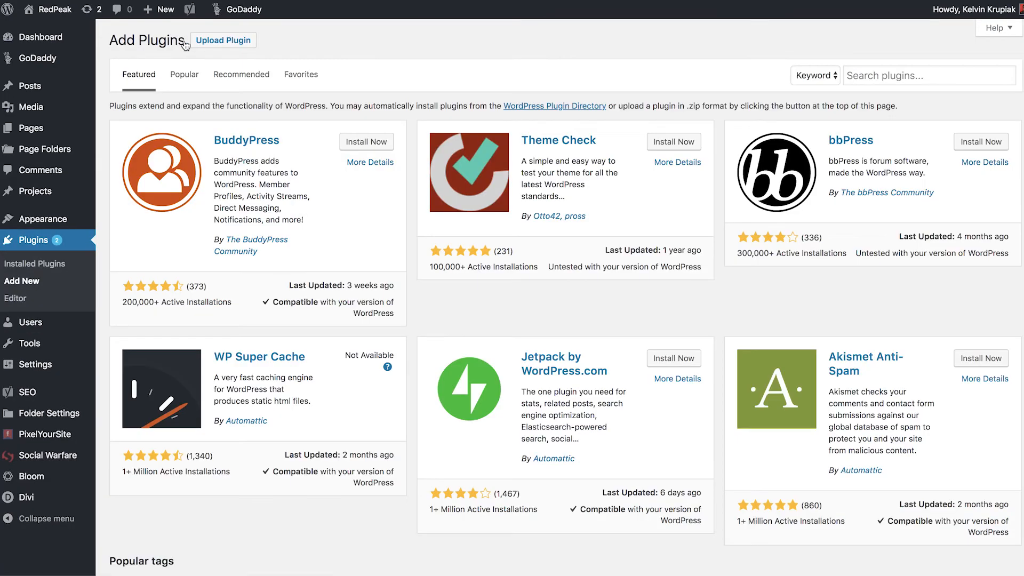
# Search plugins for 'pixel', confirm PixelYourSite is active, and open its settings
pyautogui.click(927, 76)
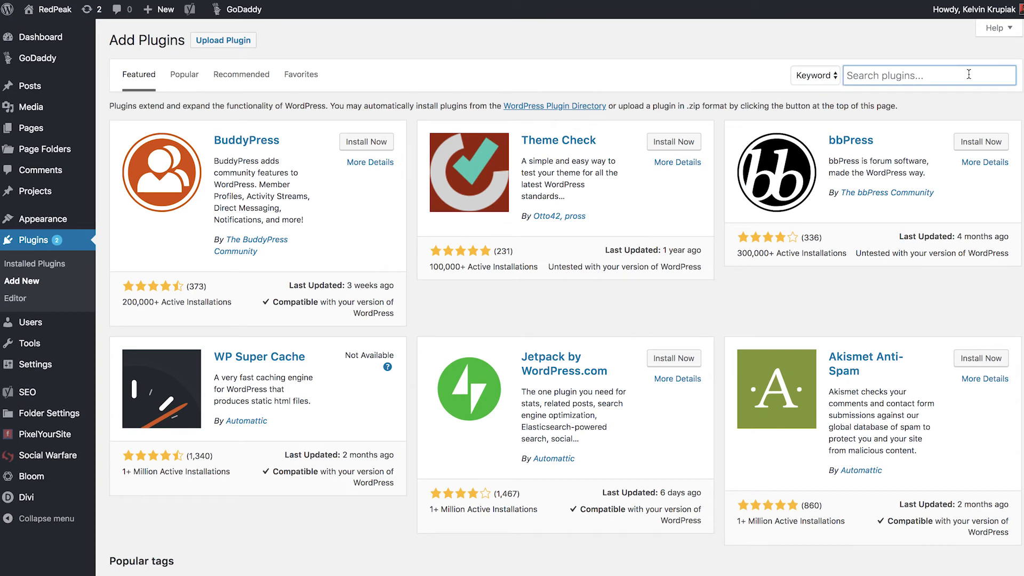
pyautogui.write('pixel')
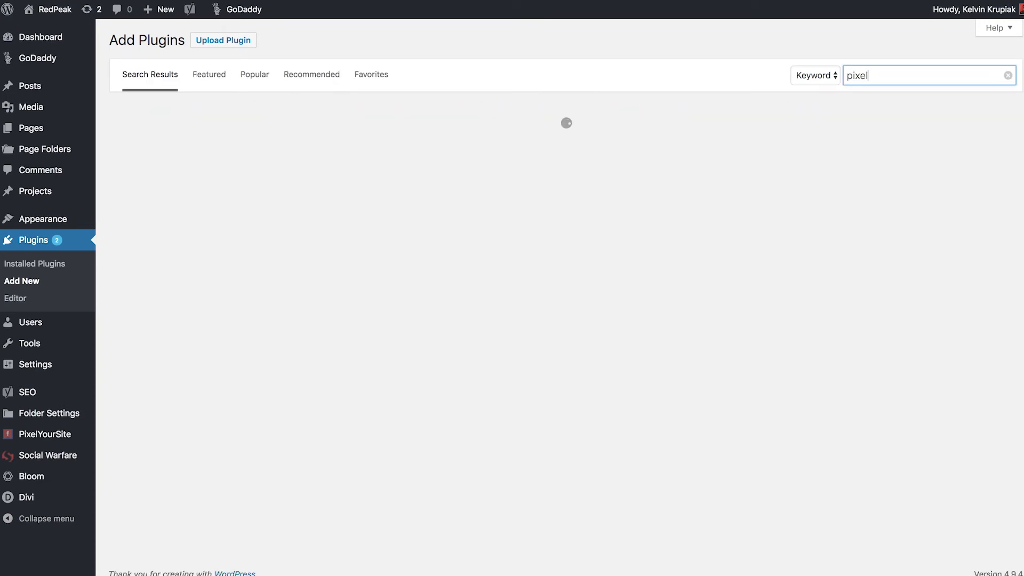
pyautogui.write('pixel')
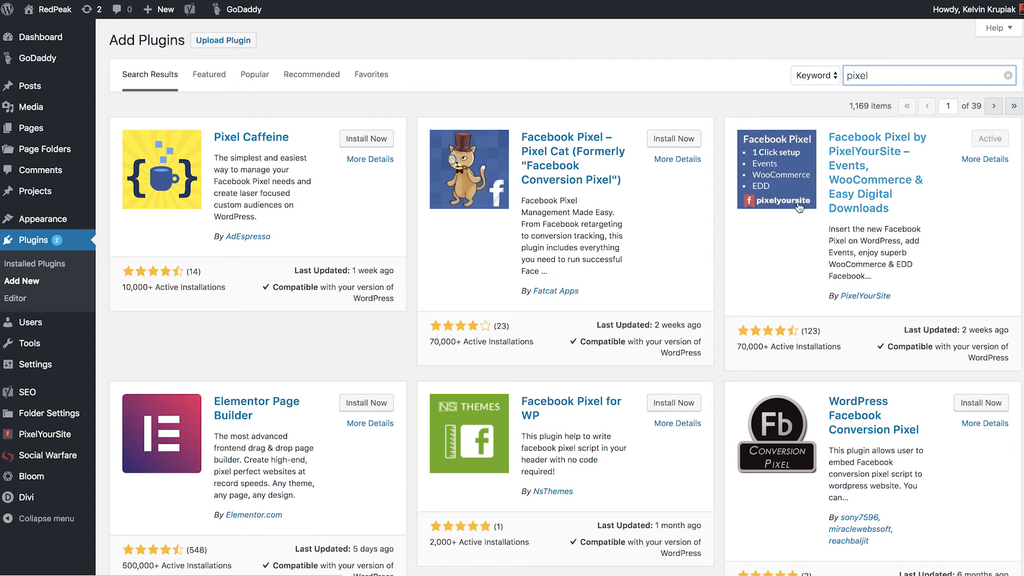
pyautogui.moveTo(765, 224)
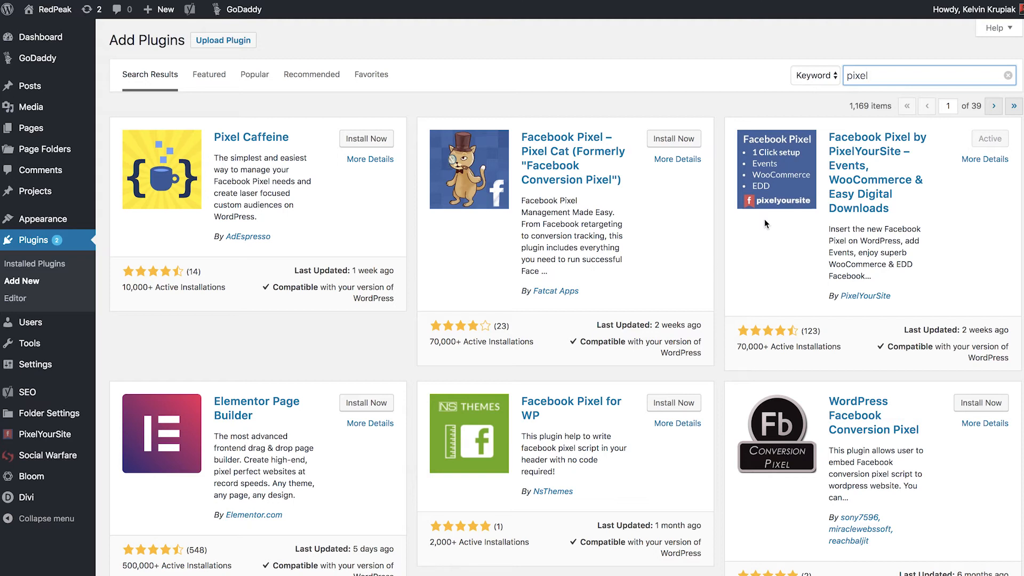
pyautogui.click(869, 75)
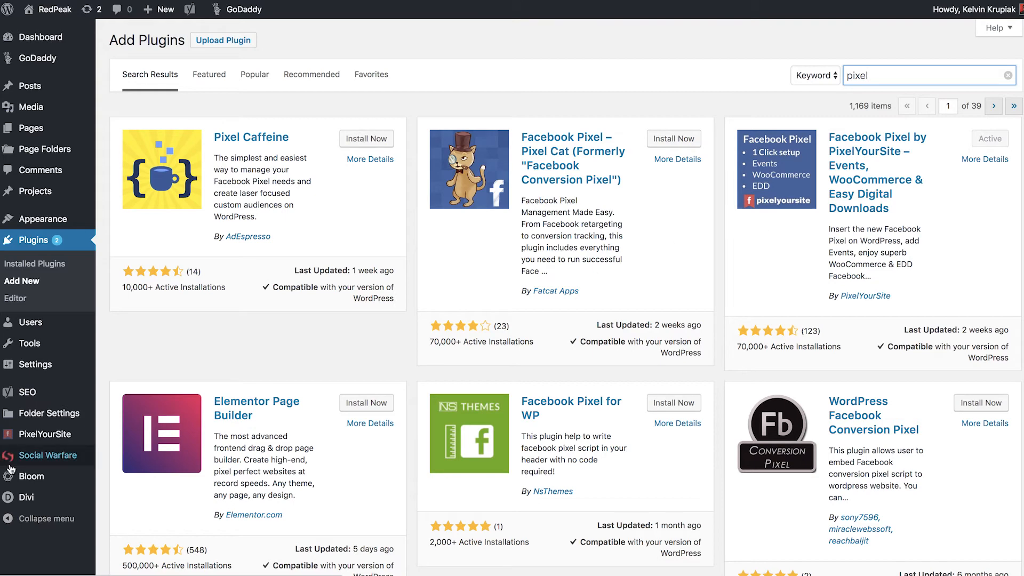
pyautogui.click(44, 434)
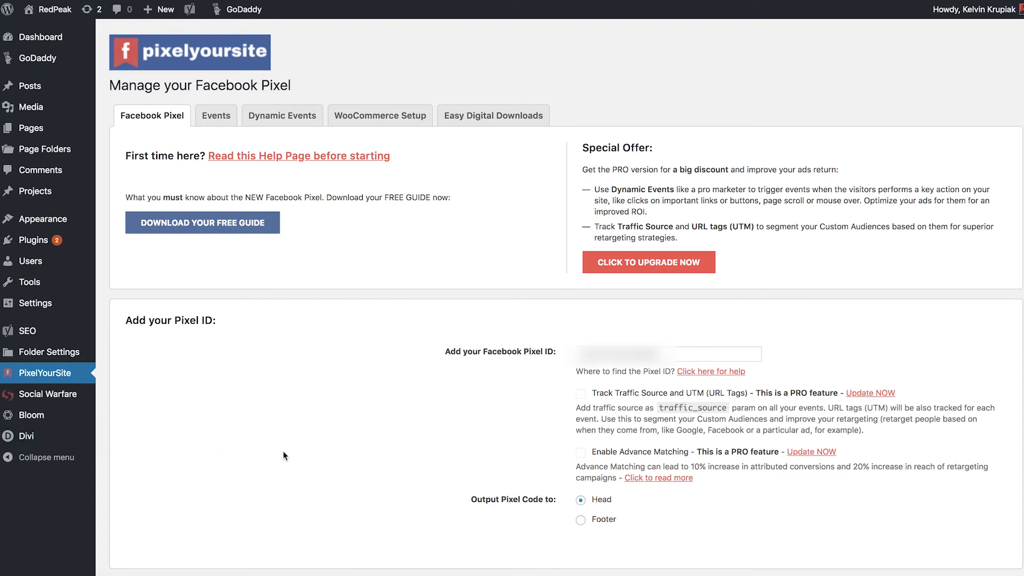
pyautogui.scroll(-3)
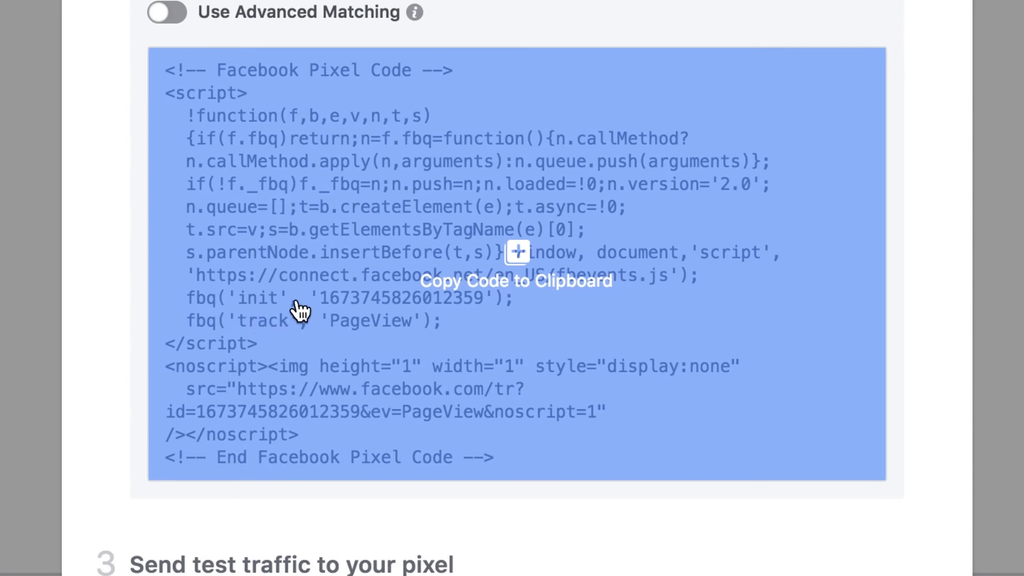
pyautogui.moveTo(436, 315)
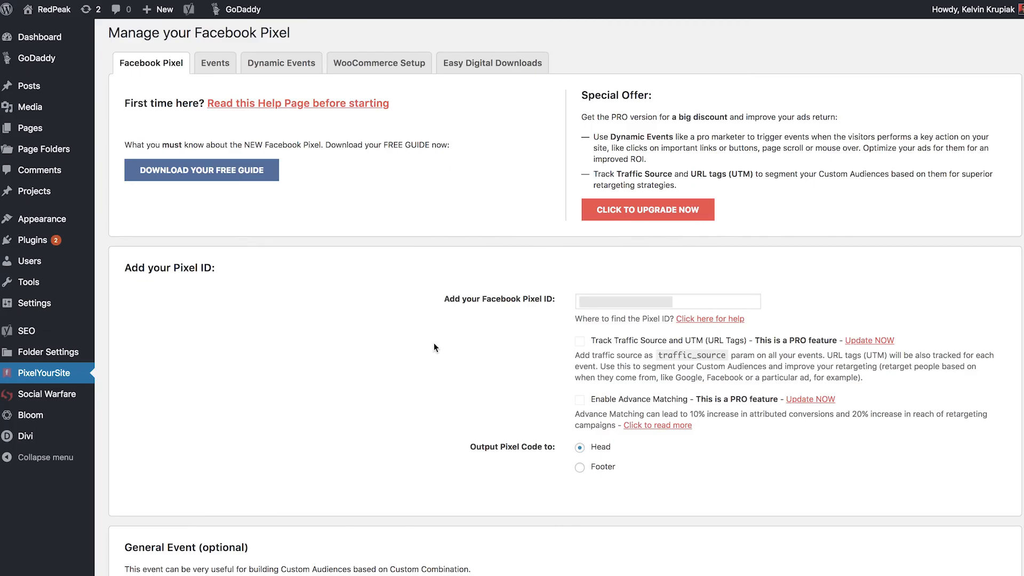
pyautogui.scroll(-3)
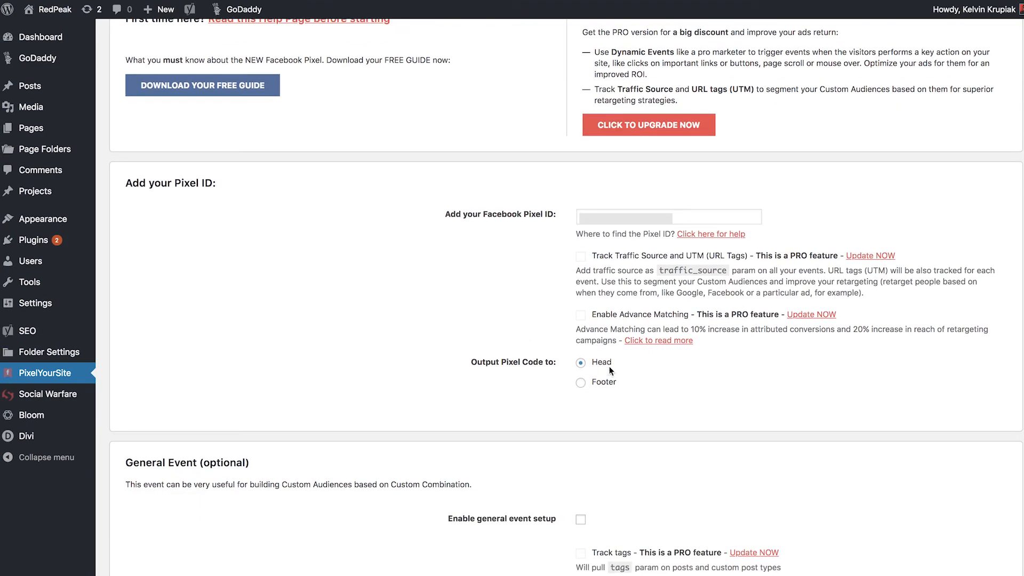
pyautogui.moveTo(492, 374)
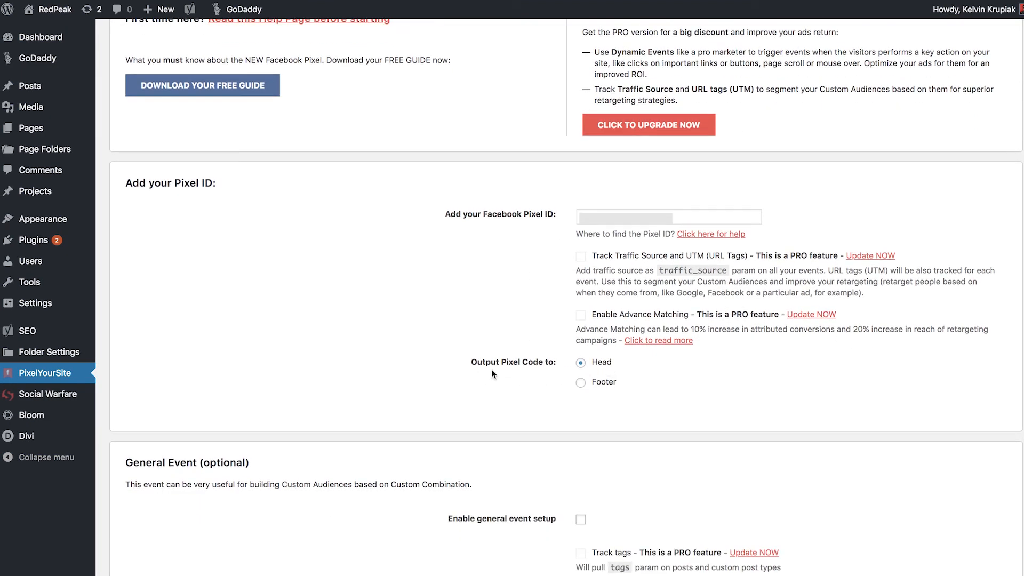
pyautogui.scroll(-3)
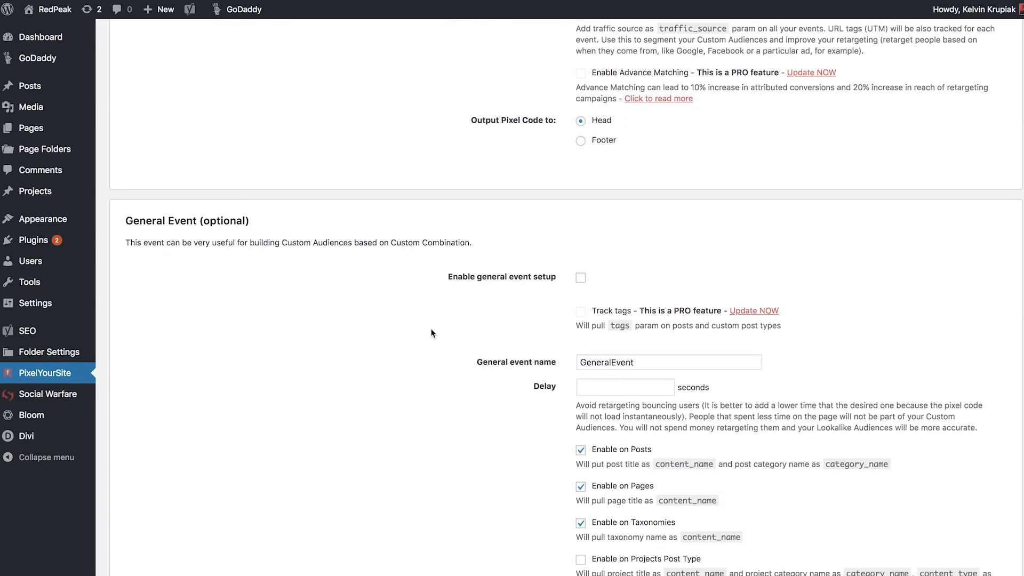
pyautogui.scroll(-3)
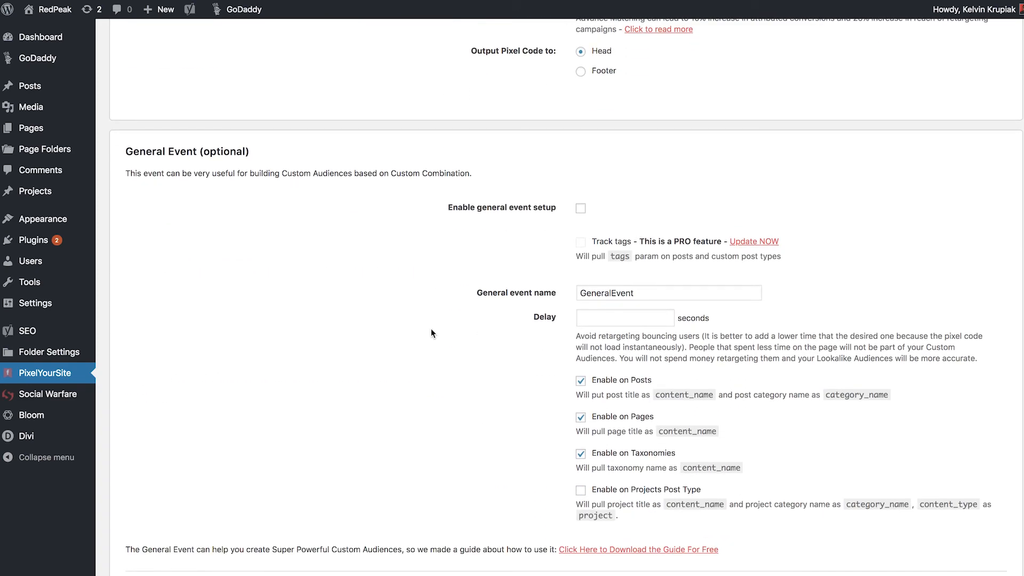
pyautogui.scroll(-3)
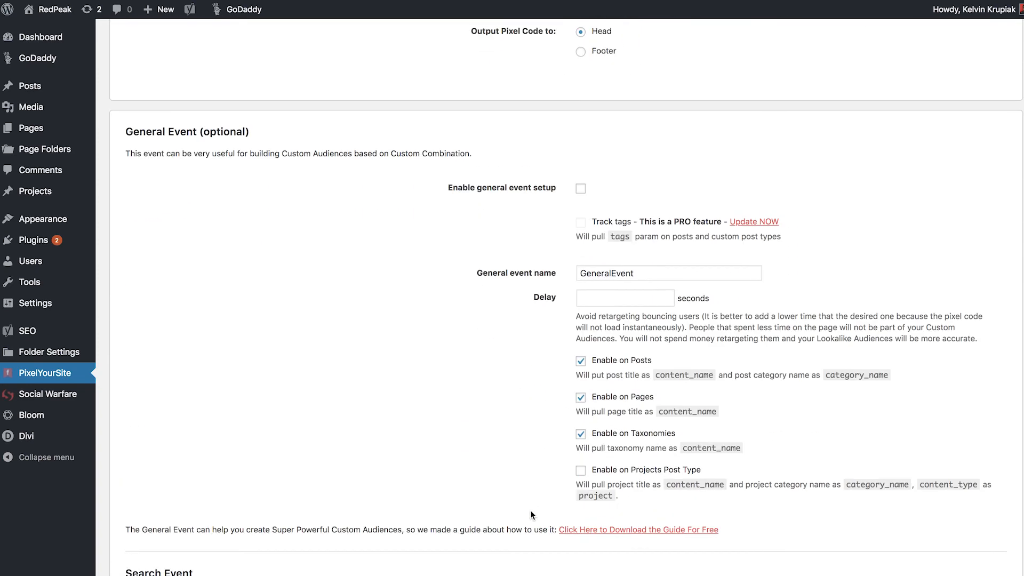
pyautogui.scroll(-3)
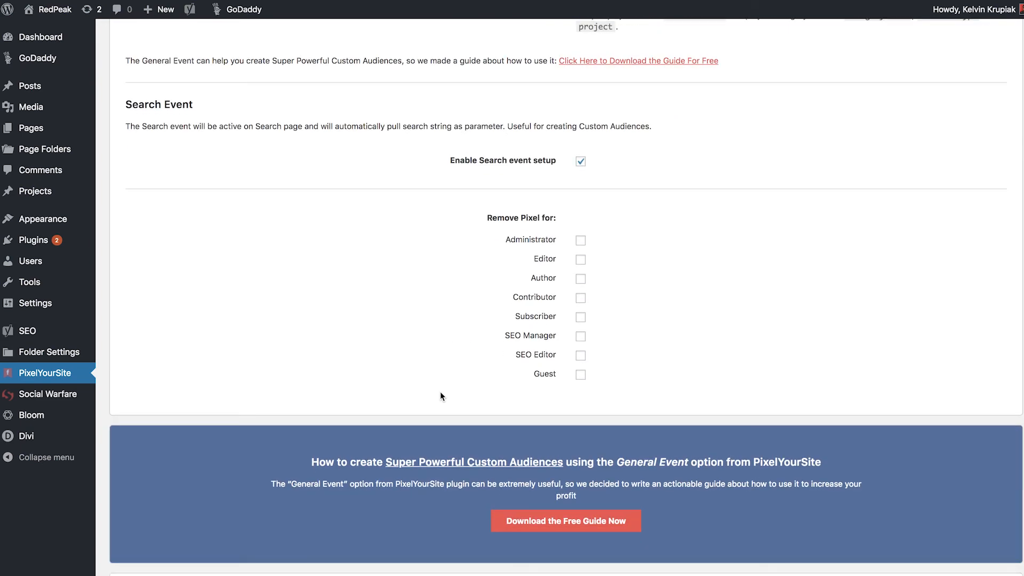
pyautogui.scroll(3)
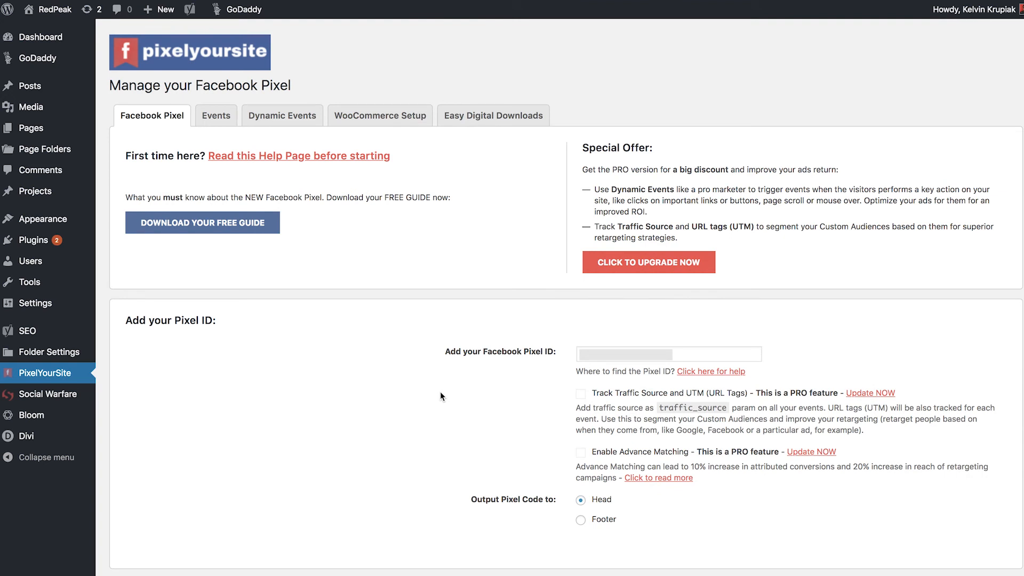
pyautogui.moveTo(215, 116)
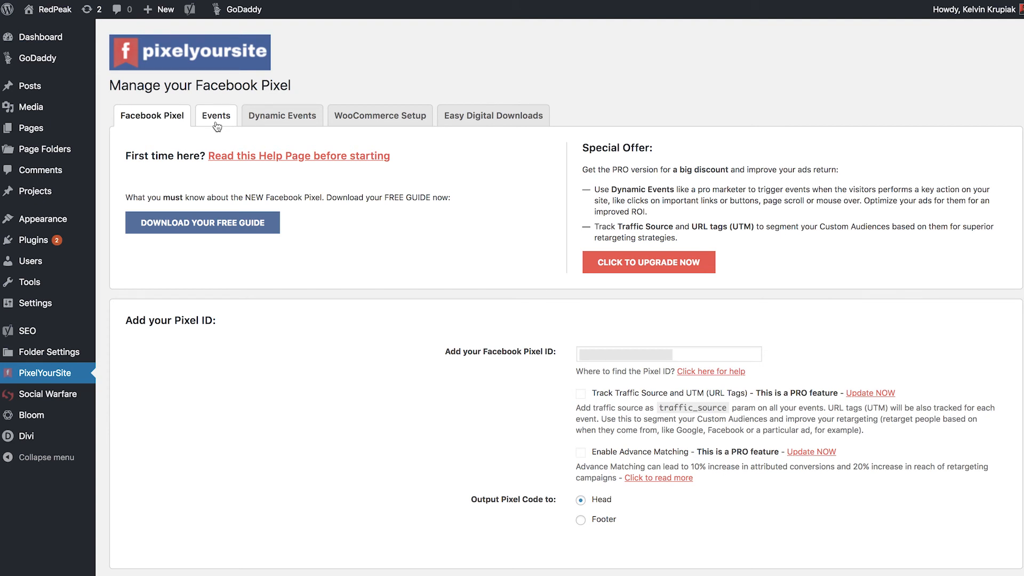
pyautogui.moveTo(365, 403)
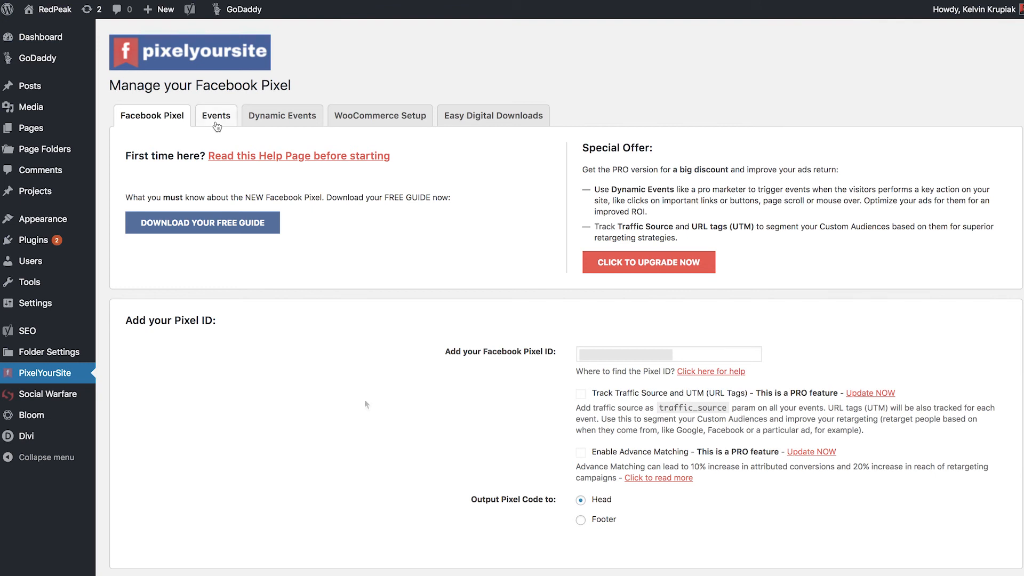
pyautogui.moveTo(365, 405)
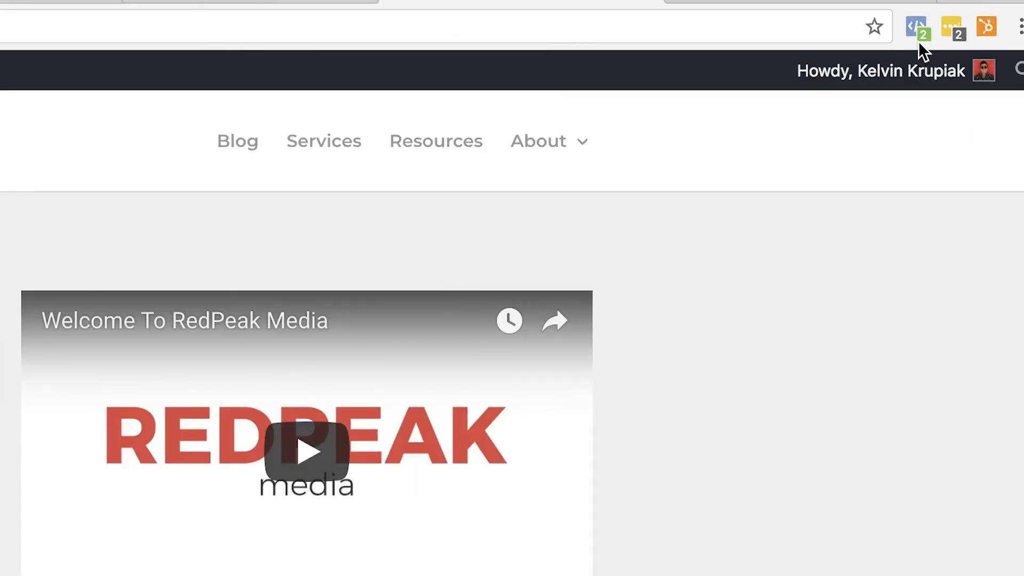
# Check Pixel Helper's PageView and CallScheduled events on theredpeak.com, then open its store listing
pyautogui.click(916, 26)
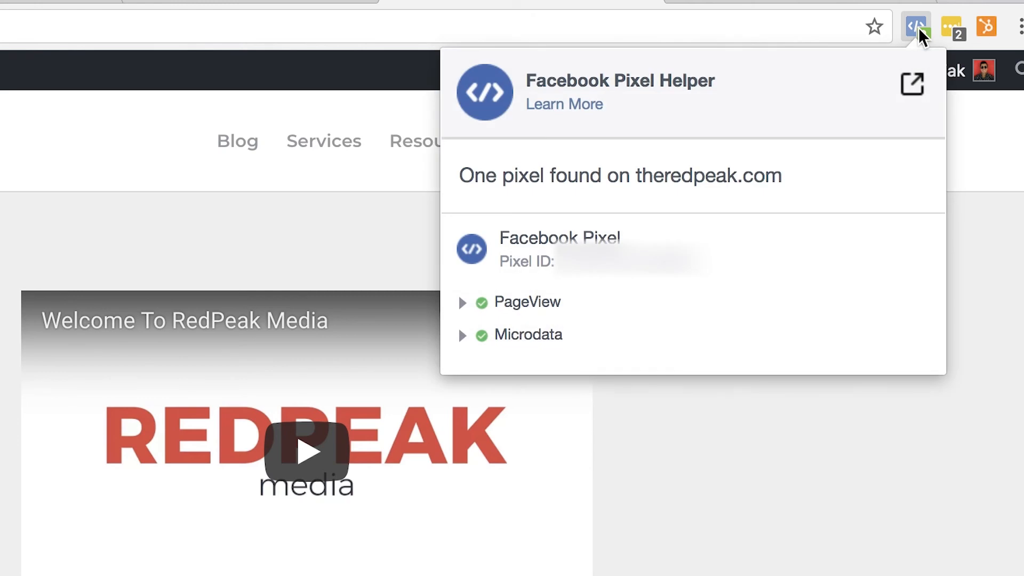
pyautogui.moveTo(581, 295)
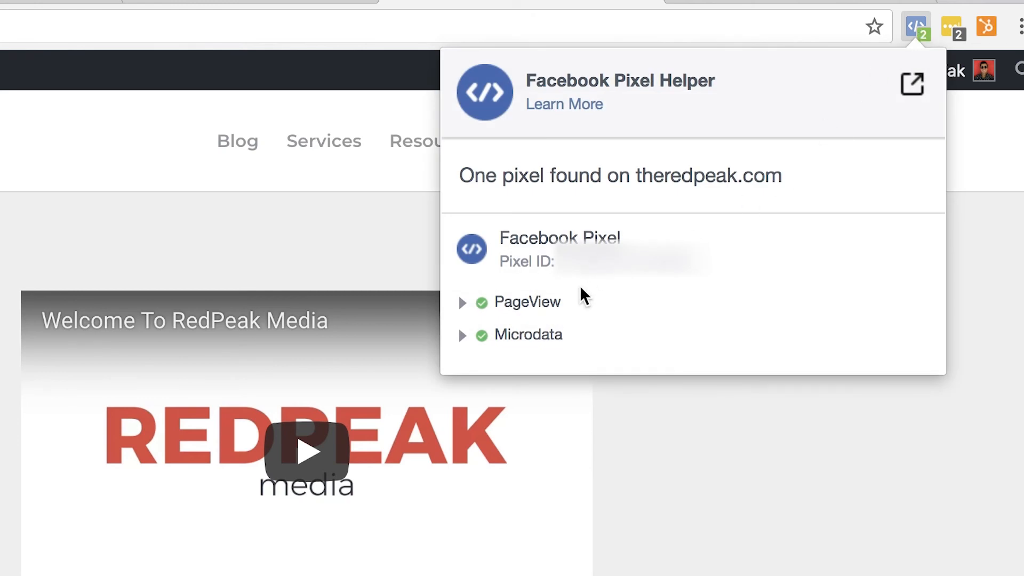
pyautogui.moveTo(690, 287)
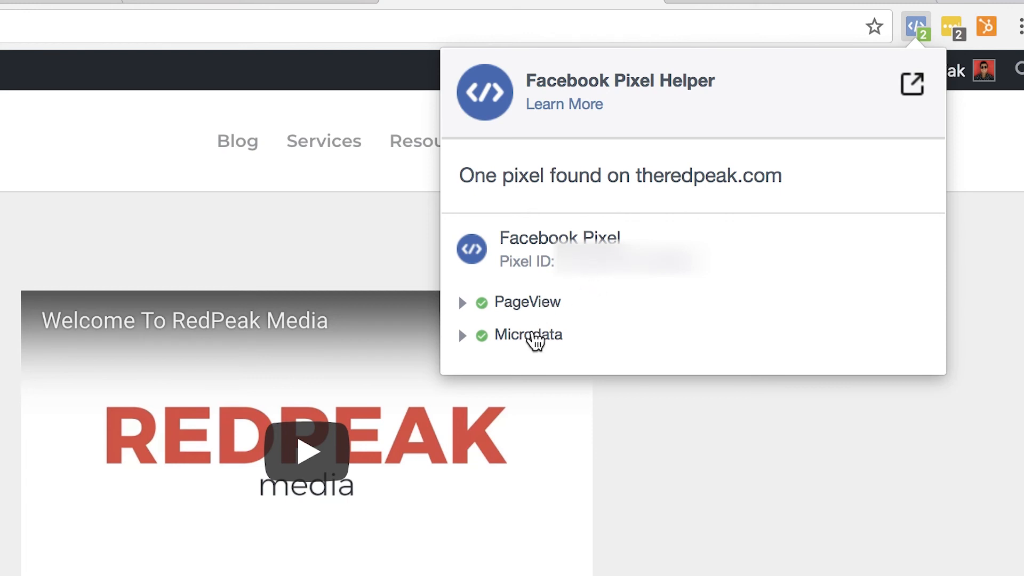
pyautogui.moveTo(633, 346)
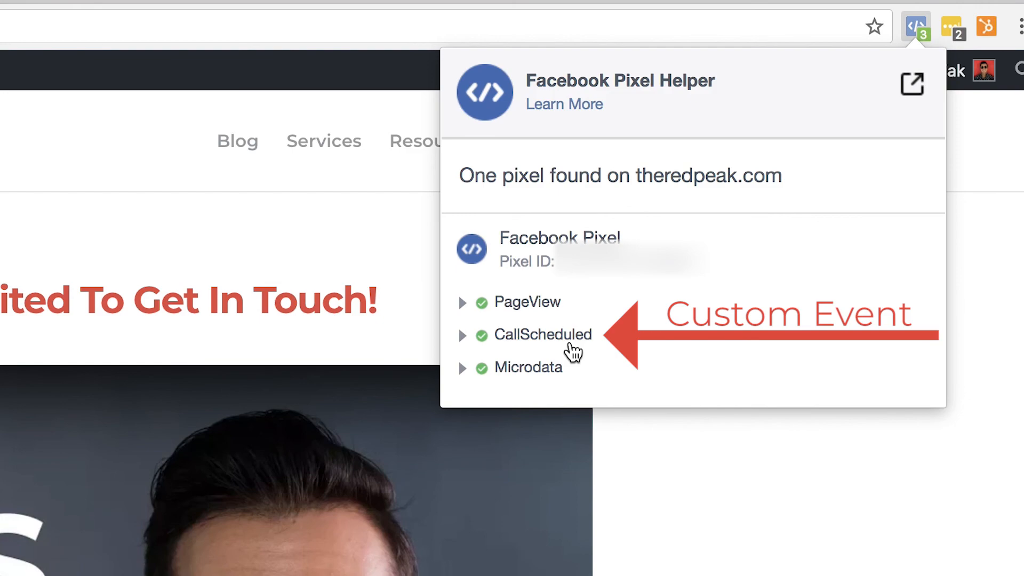
pyautogui.click(912, 84)
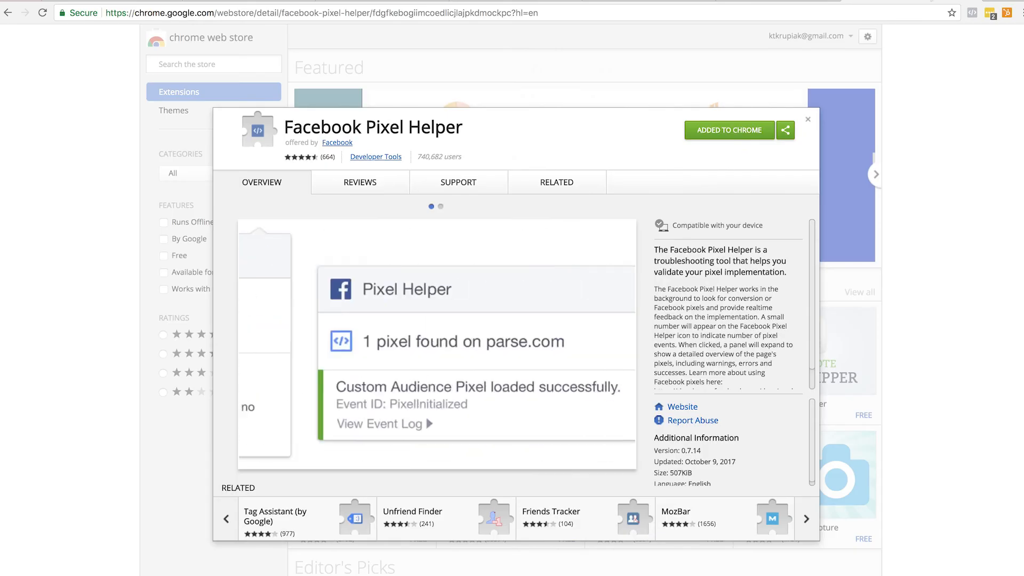